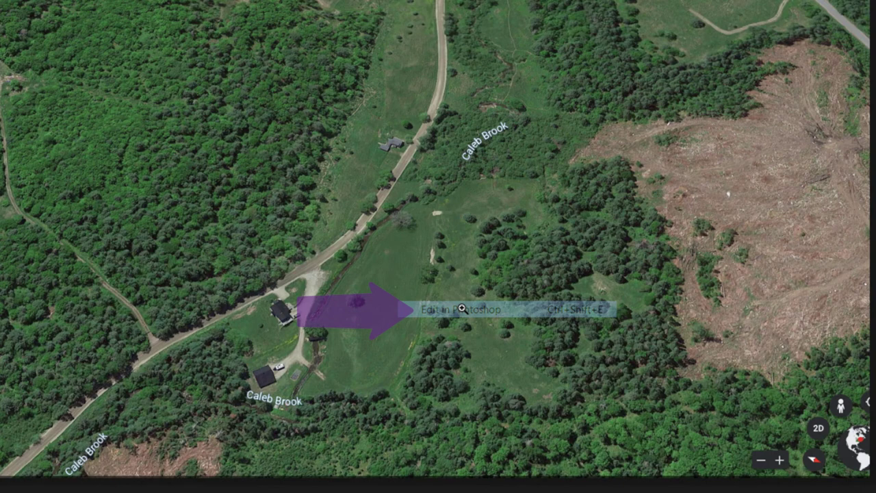
Create a new empty Layer 1 above the duplicated aerial photo
left_click(460, 310)
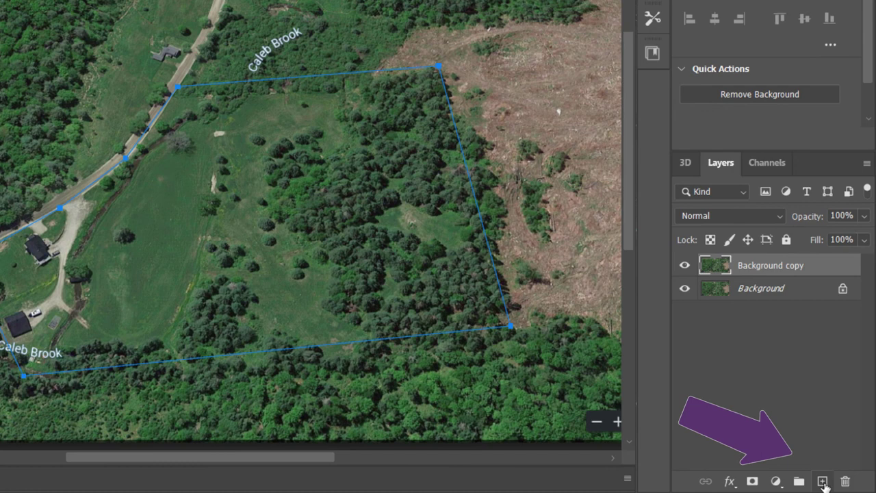
left_click(820, 479)
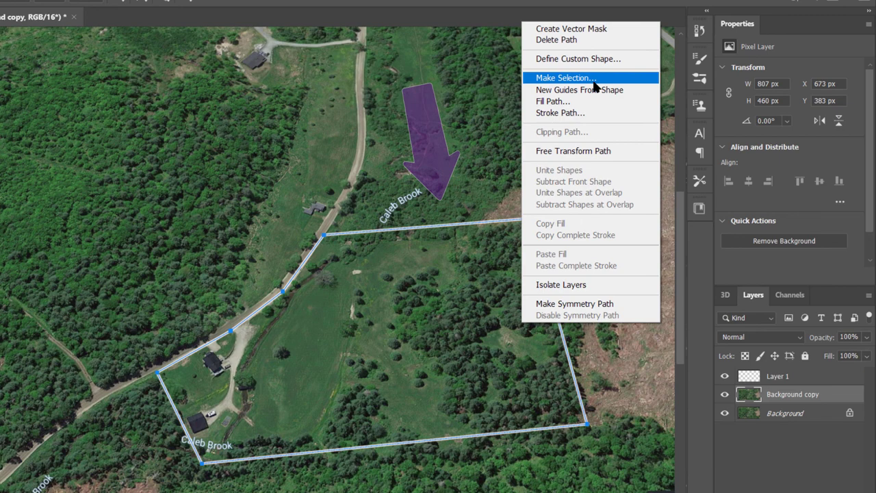
Convert the traced boundary path into an active selection around the field
left_click(570, 77)
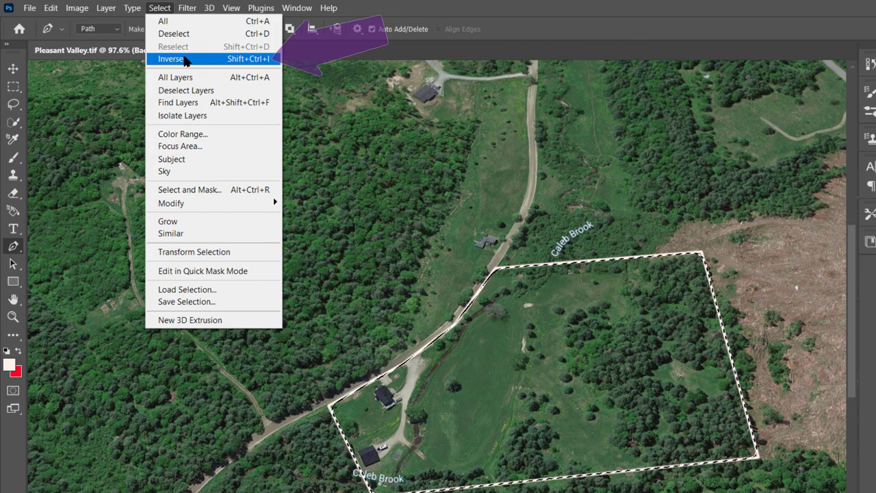
Invert the selection and desaturate everything outside the property to grayscale
left_click(76, 8)
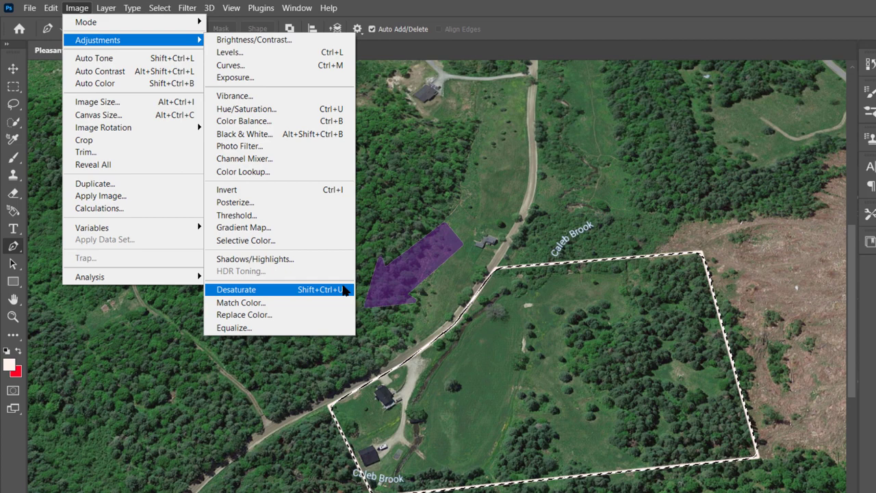
left_click(235, 288)
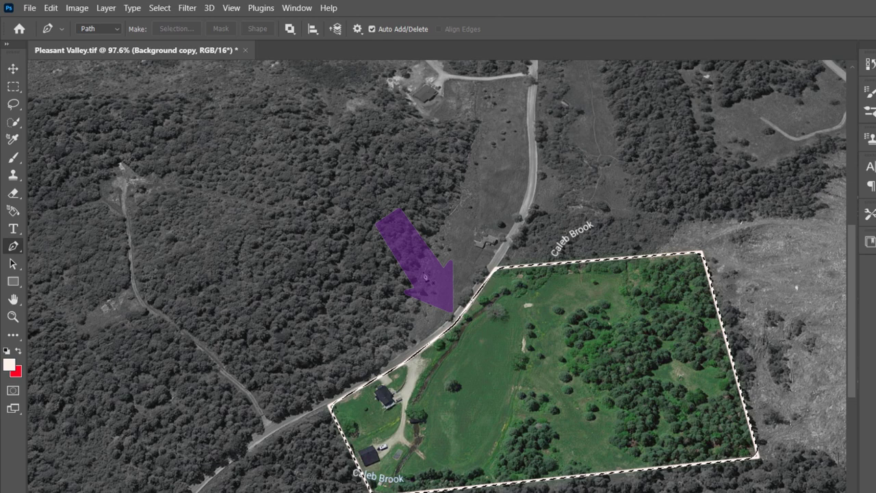